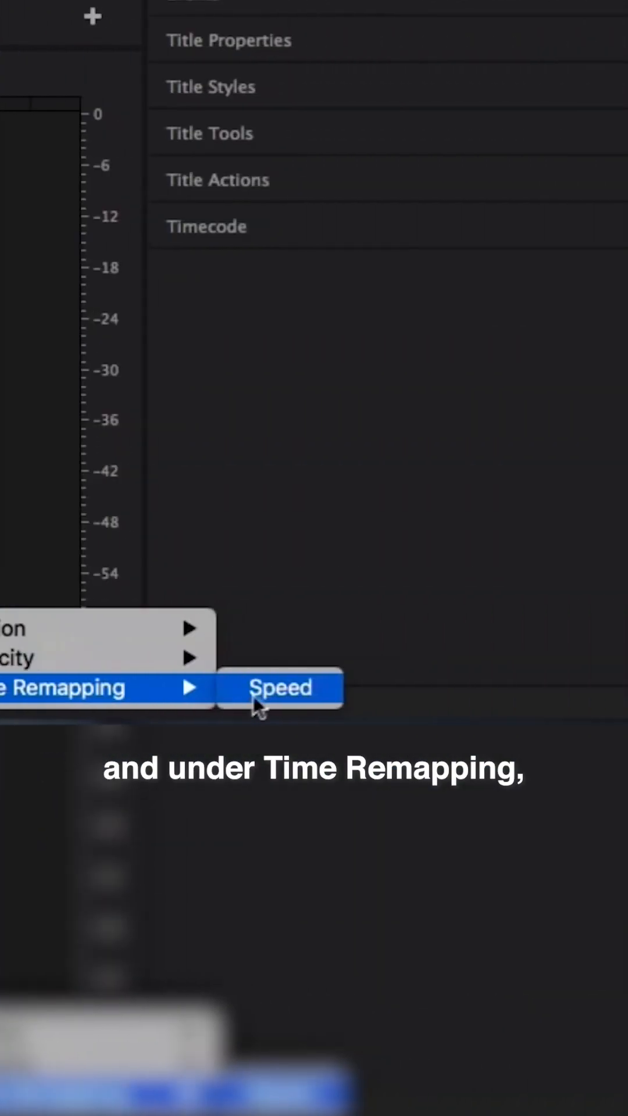
- Show the MVI_1421 clip's speed graph and add a speed keyframe for the ramp
{"action": "left_click", "coordinate": [278, 687]}
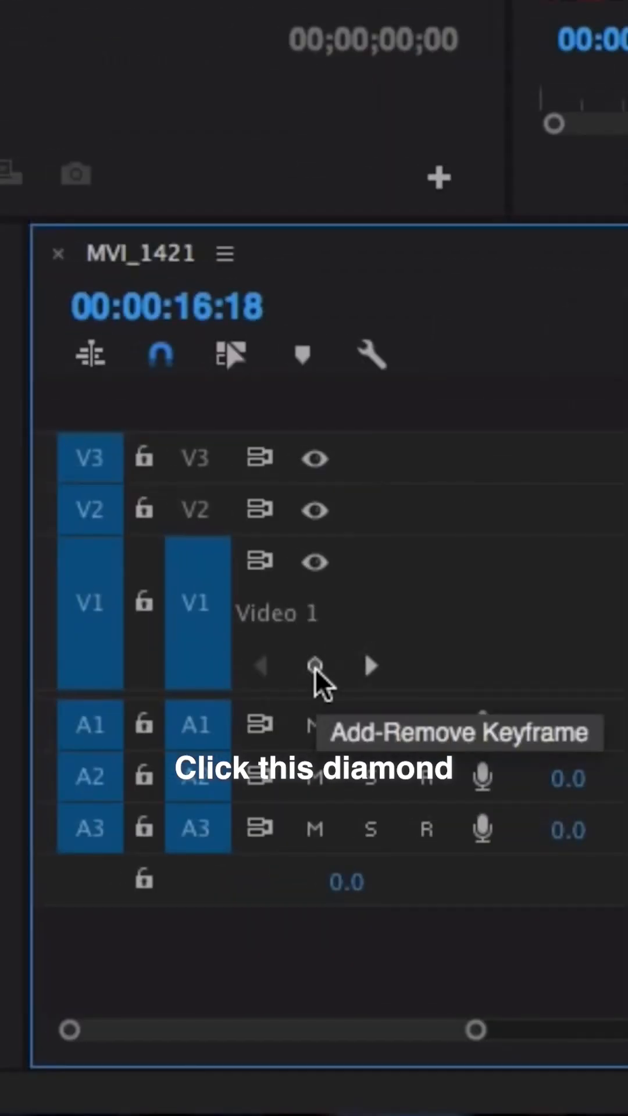
{"action": "left_click", "coordinate": [313, 665]}
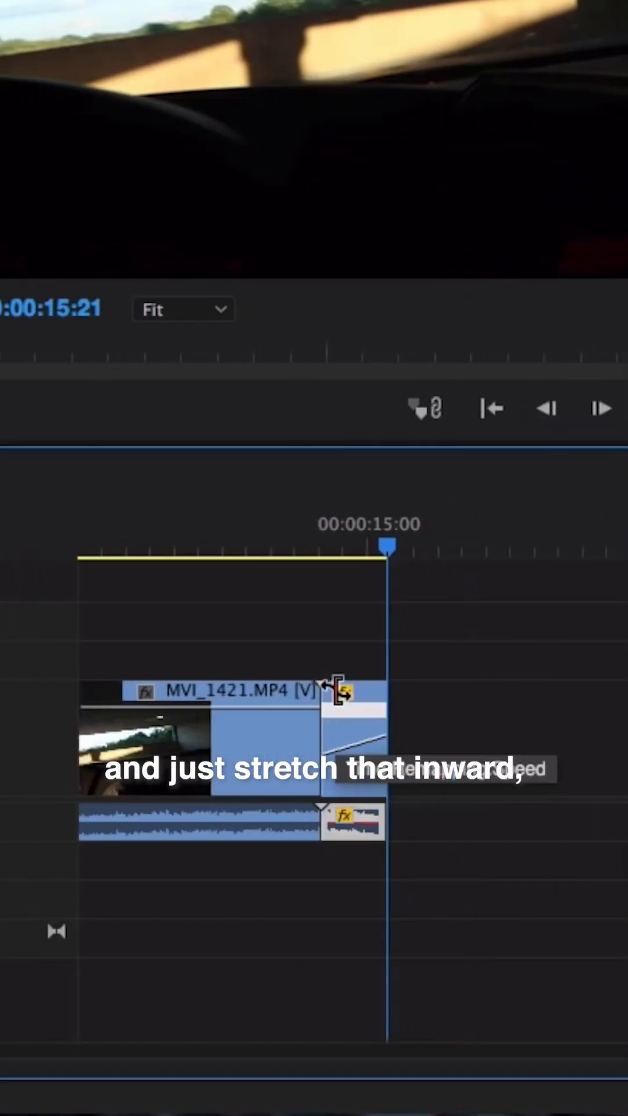
- Create a new Black Video item via File > New for the noise layer
{"action": "left_click", "coordinate": [105, 265]}
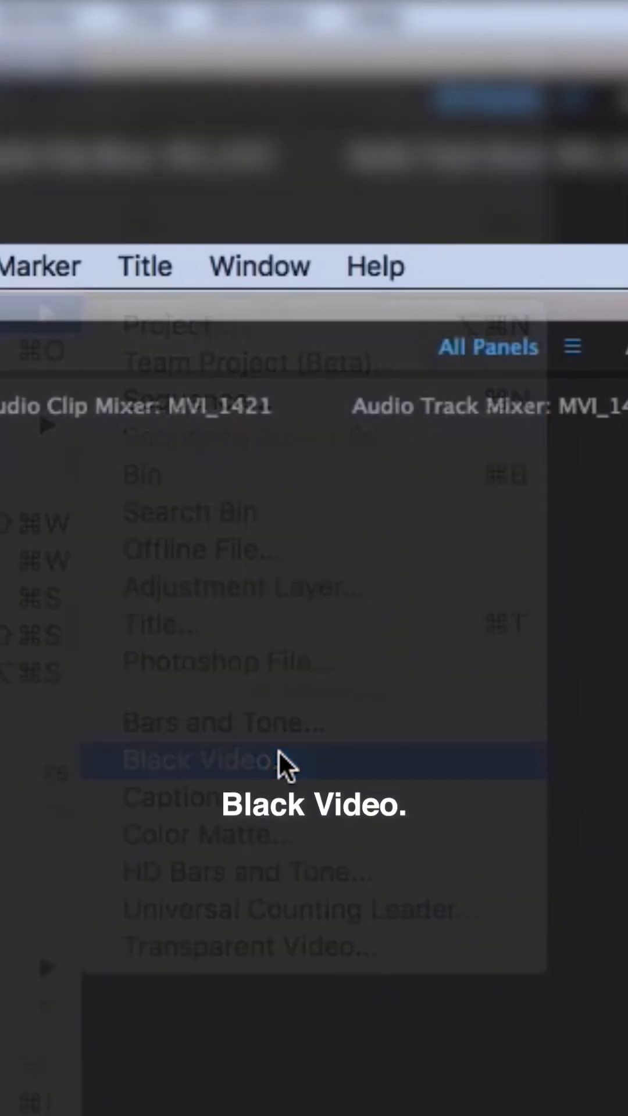
{"action": "left_click", "coordinate": [205, 759]}
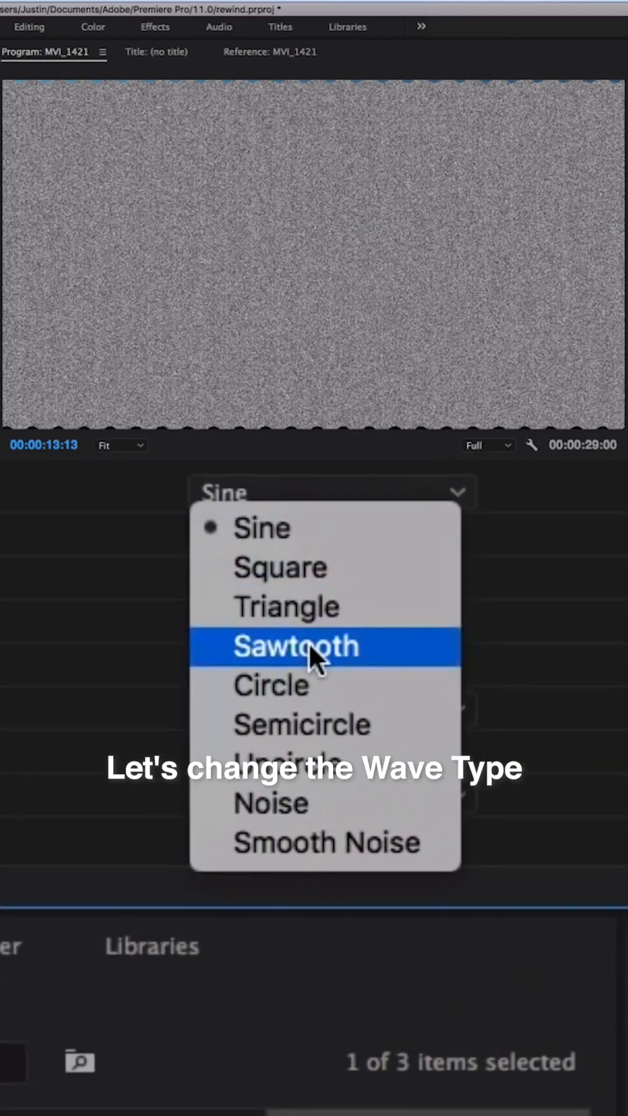
{"action": "left_click", "coordinate": [296, 646]}
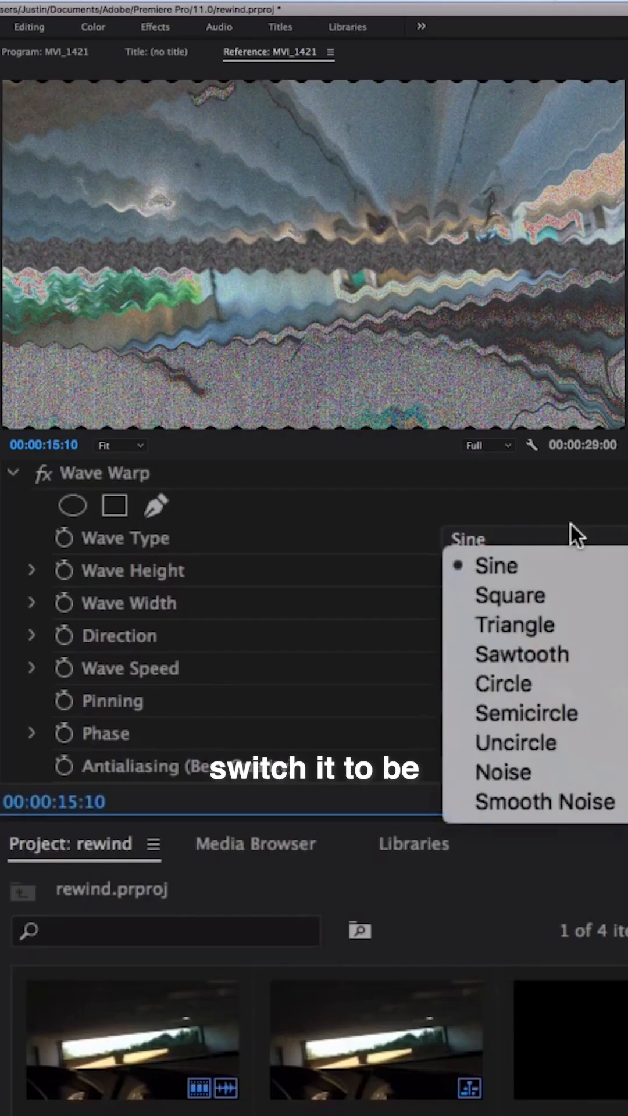
- Set the Wave Warp wave type to Smooth Noise for a wobbly distortion
{"action": "left_click", "coordinate": [543, 801]}
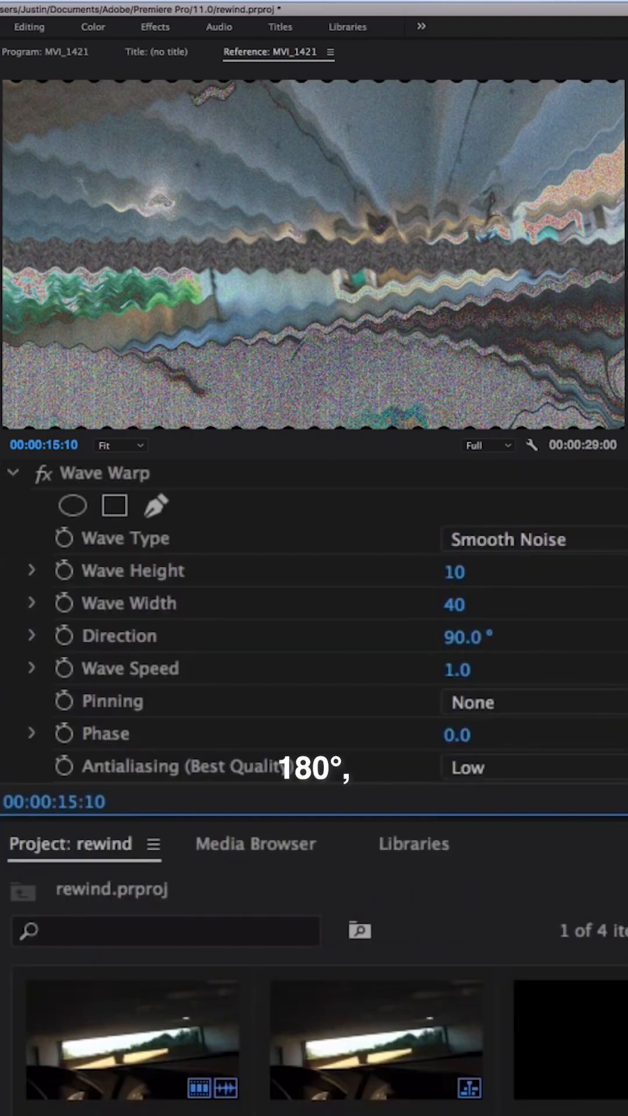